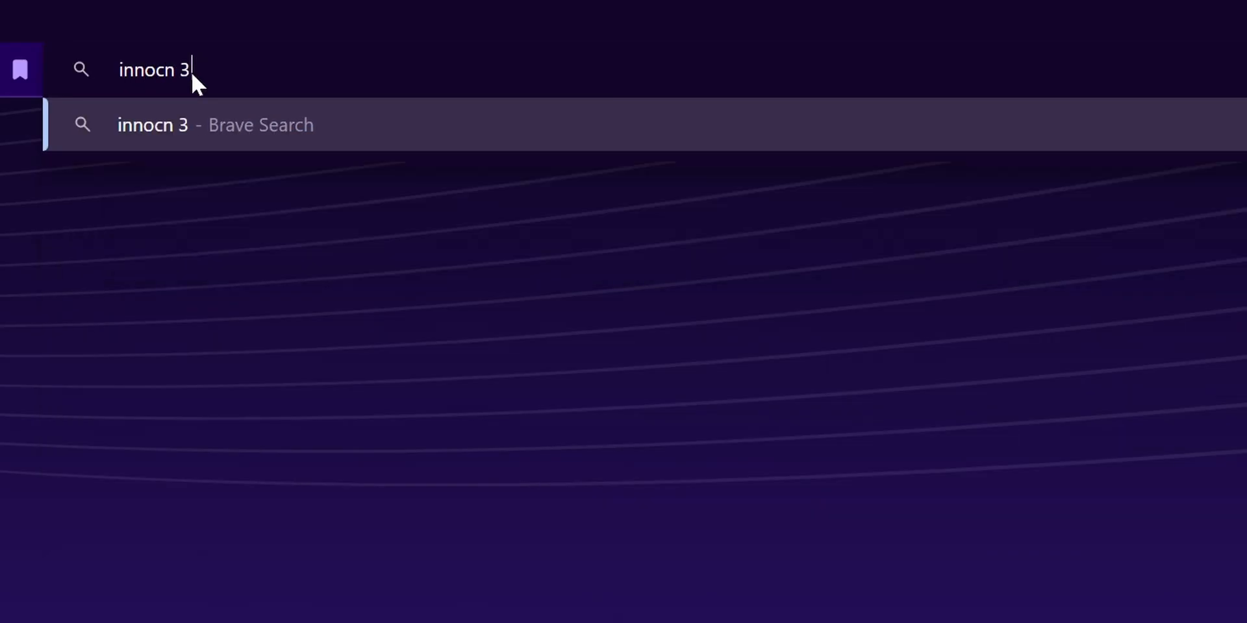
Search 'innocn 3' and land on the INNOCN 32M2V 32" Mini LED 4K monitor page.
key("Return")
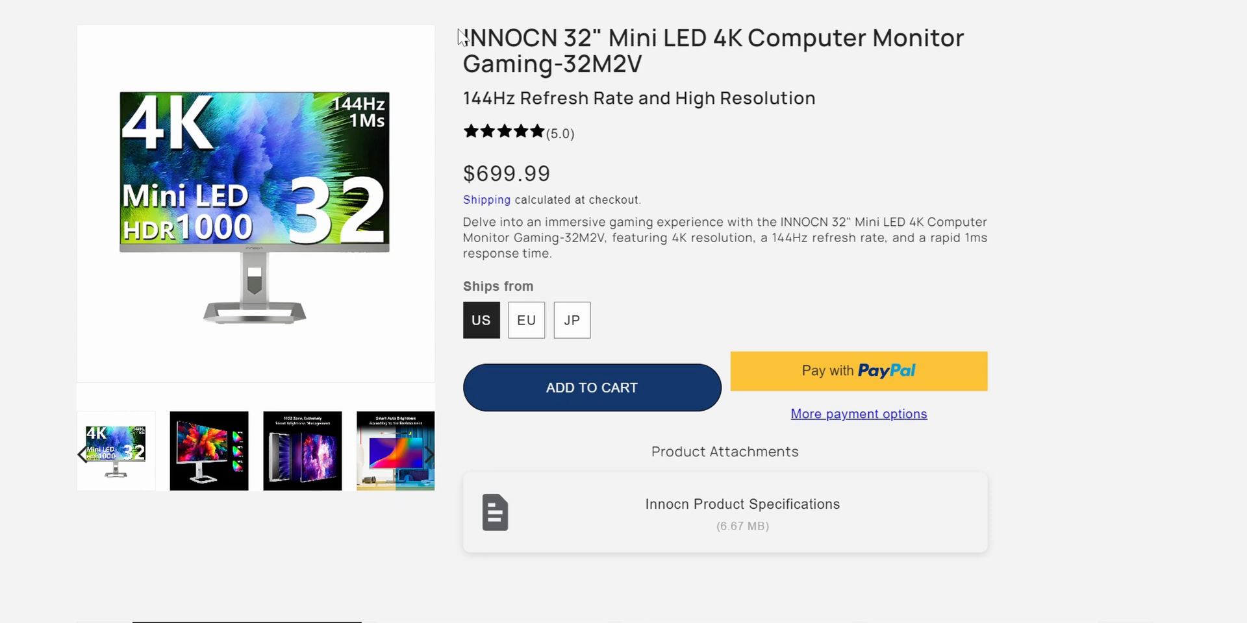